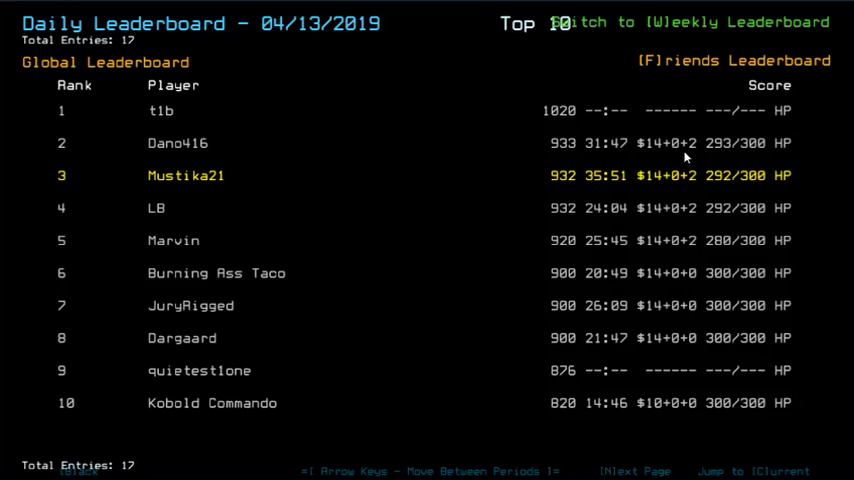
pyautogui.moveTo(438, 181)
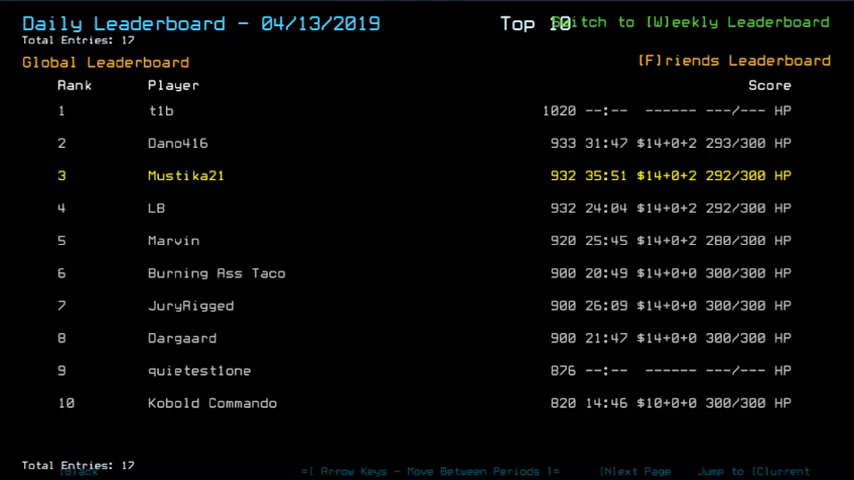
pyautogui.moveTo(452, 179)
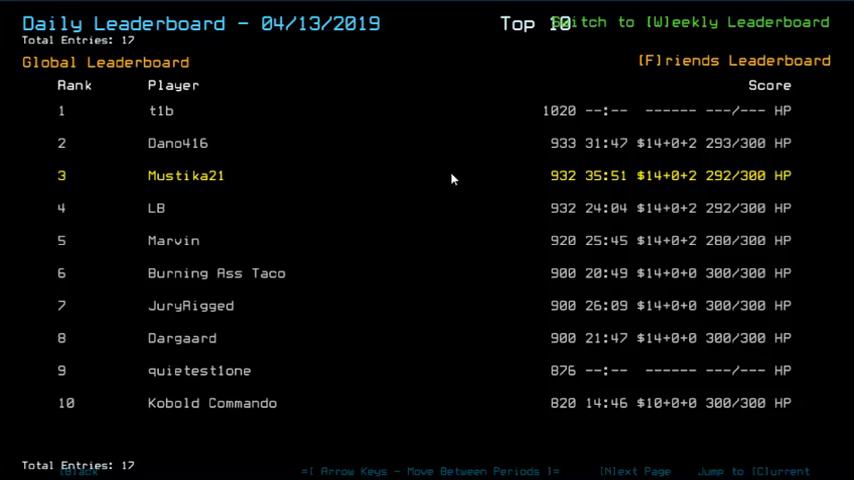
pyautogui.moveTo(411, 126)
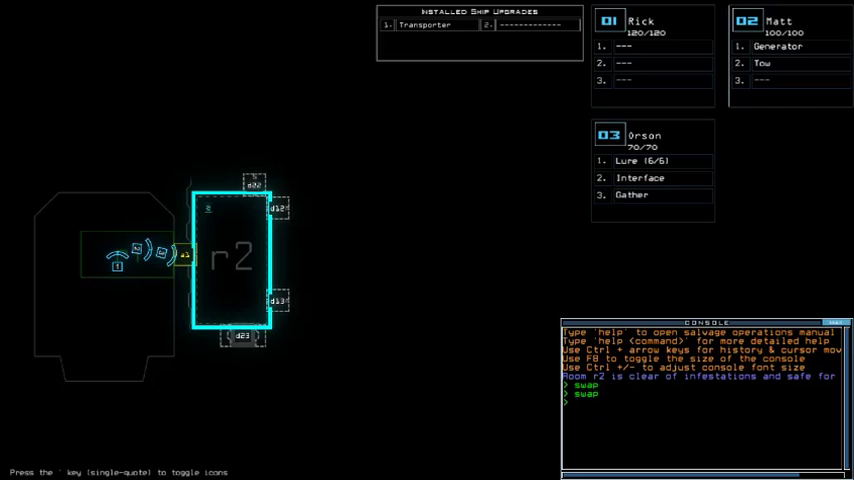
# - Enter the 'status' command in the console to check the run
pyautogui.write('status')
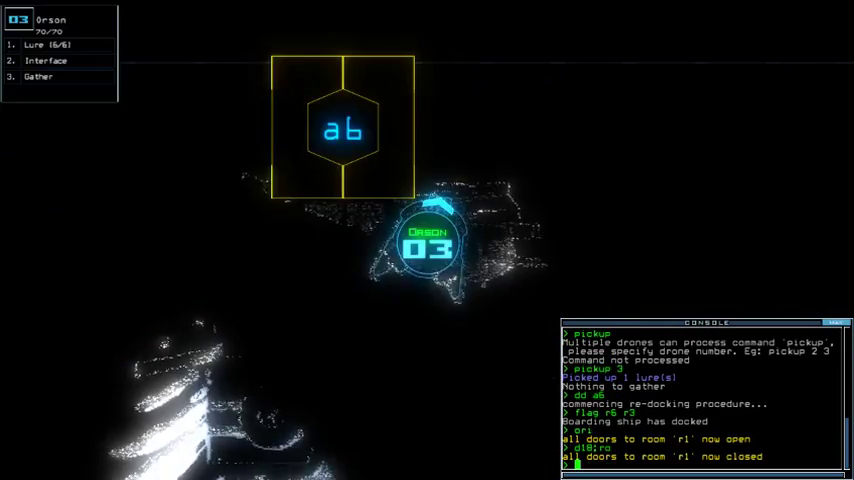
# - Enter an apostrophe key in the Duskers console
pyautogui.press("'")
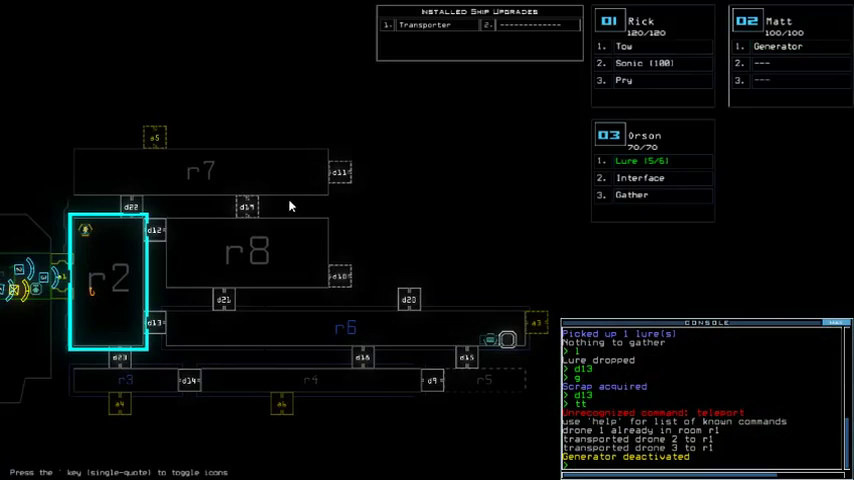
# - Enter an apostrophe key in the Duskers console
pyautogui.press("'")
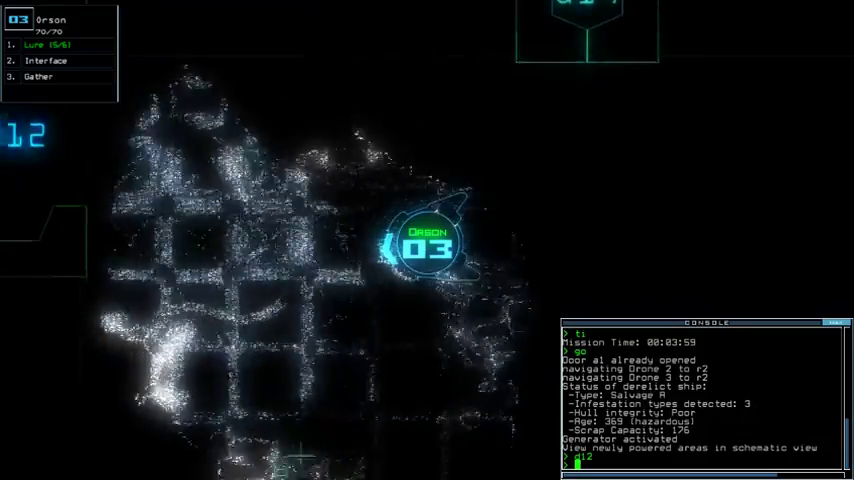
# - Enter 'd12' in the console to begin opening door 12
pyautogui.write('d12')
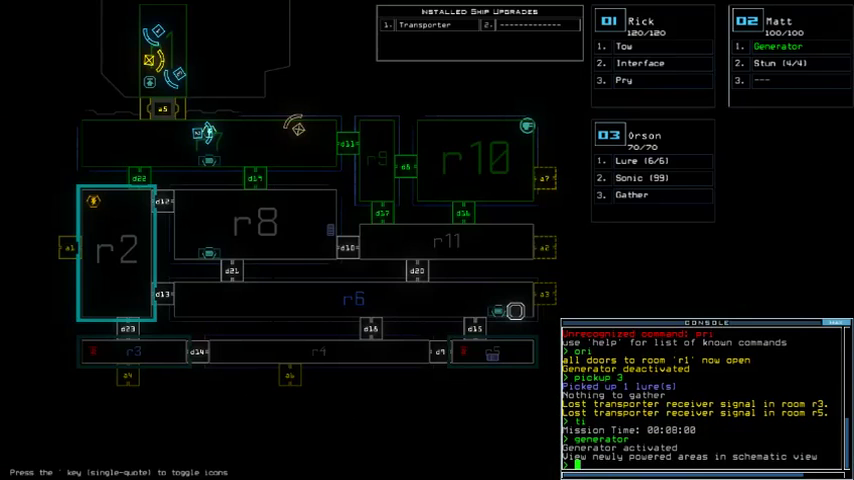
# - Enter 'dd a2' in the console to start docking at airlock a2
pyautogui.write('dd a2')
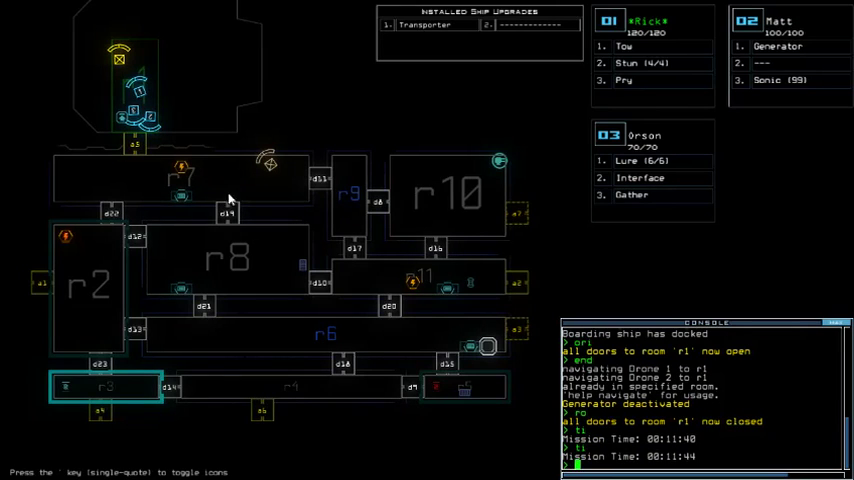
pyautogui.moveTo(200, 210)
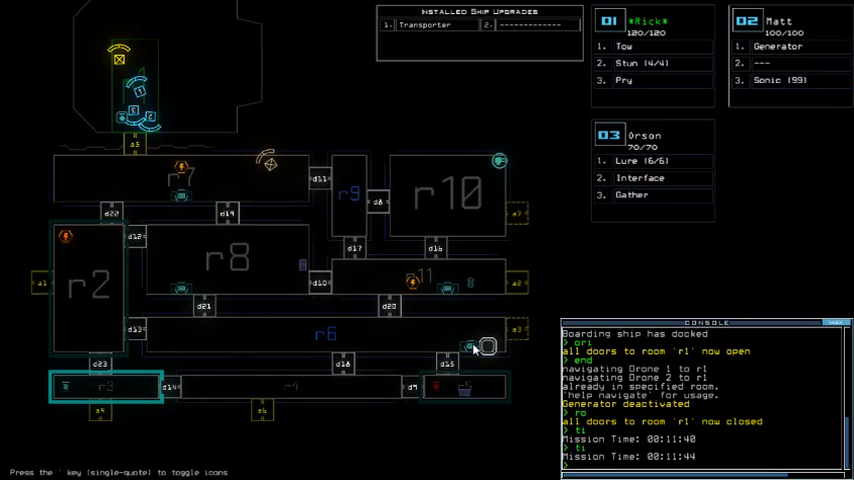
# - Start the flag command 'flag r6 r' in the console
pyautogui.write('flag r6 r')
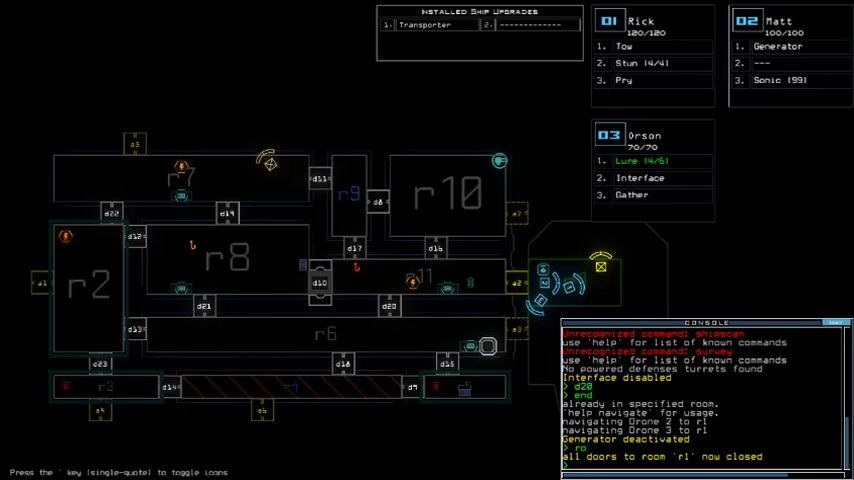
# - Enter 'out' to leave the derelict and finish the run
pyautogui.write('out')
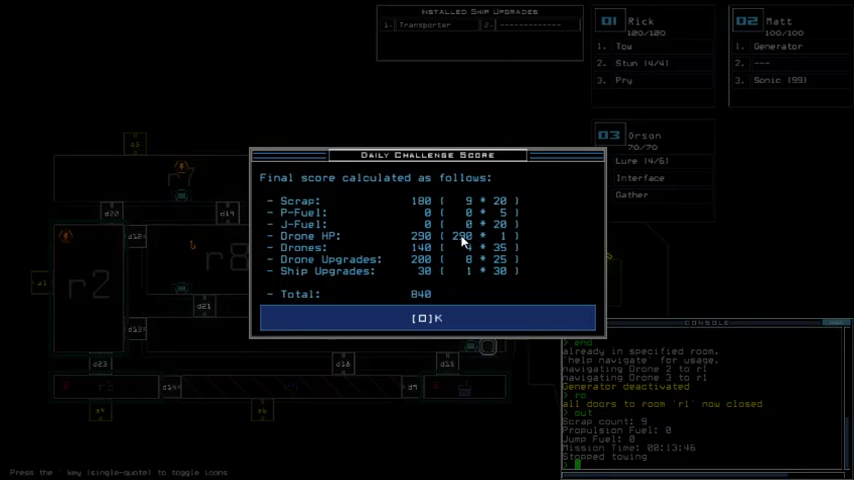
pyautogui.moveTo(443, 160)
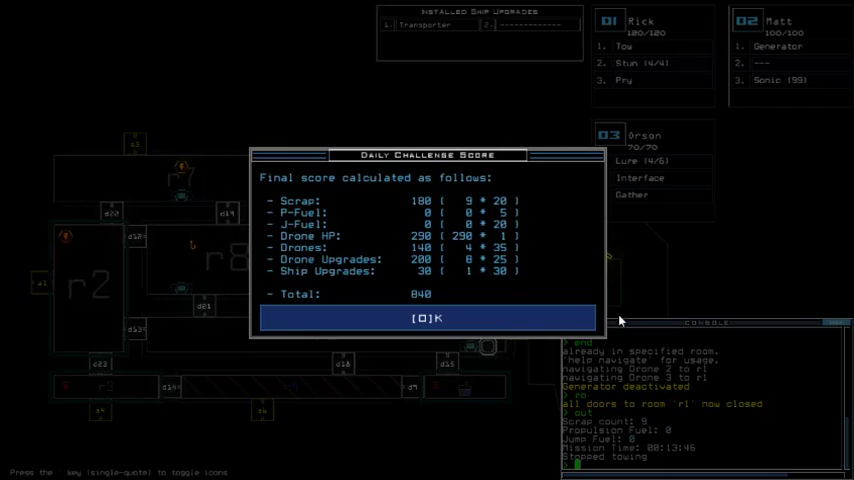
pyautogui.moveTo(360, 195)
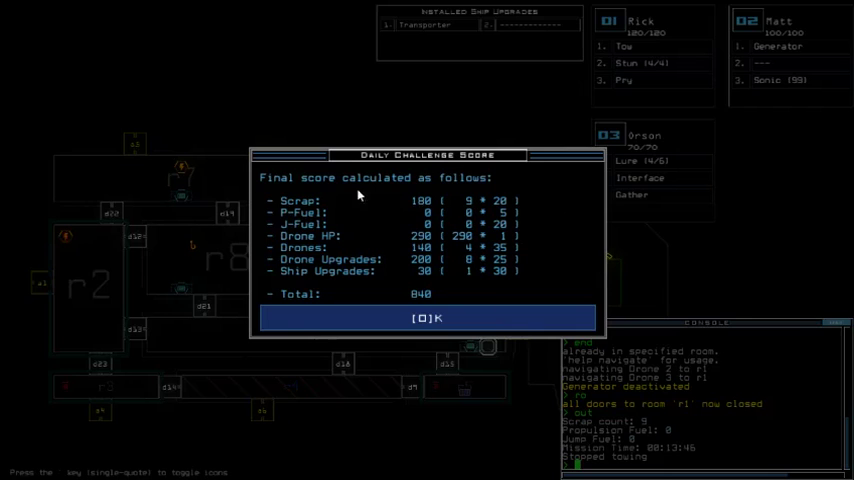
pyautogui.moveTo(278, 54)
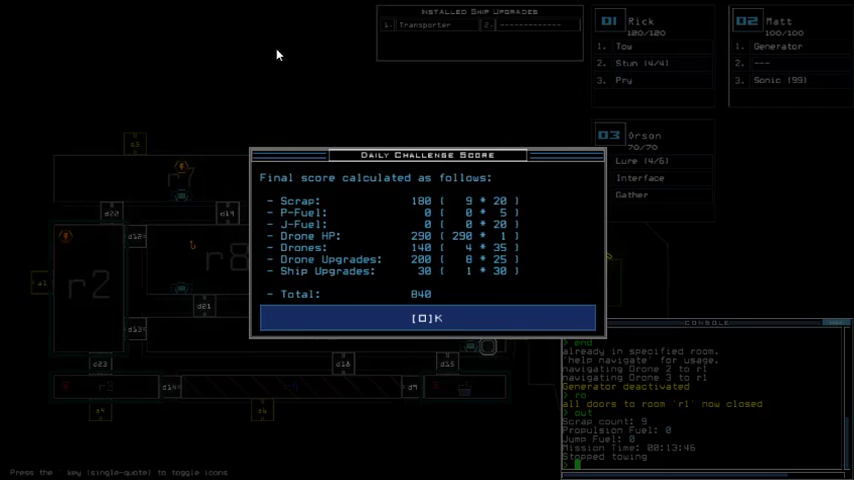
# - Dismiss the 840-point Daily Challenge Score dialog with OK
pyautogui.click(427, 318)
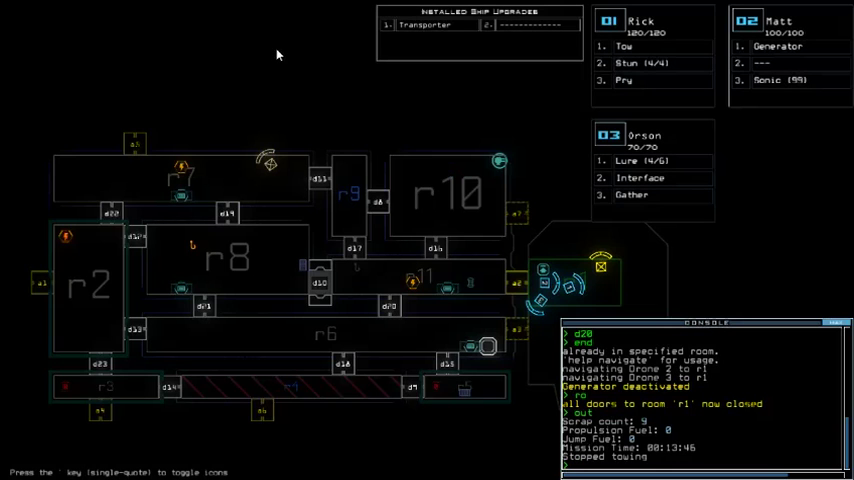